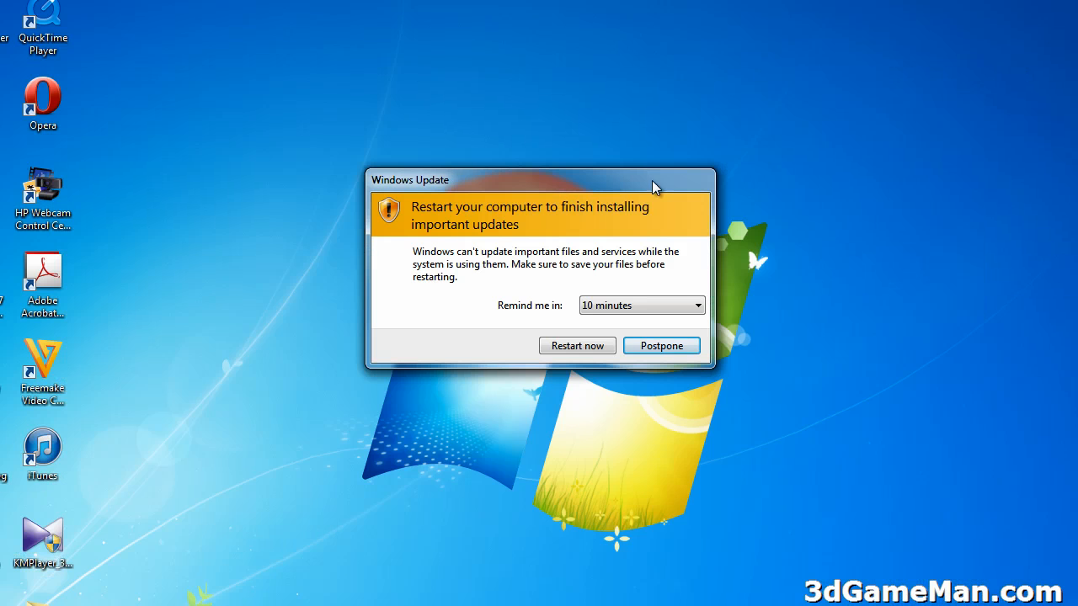
mouse_move(576, 222)
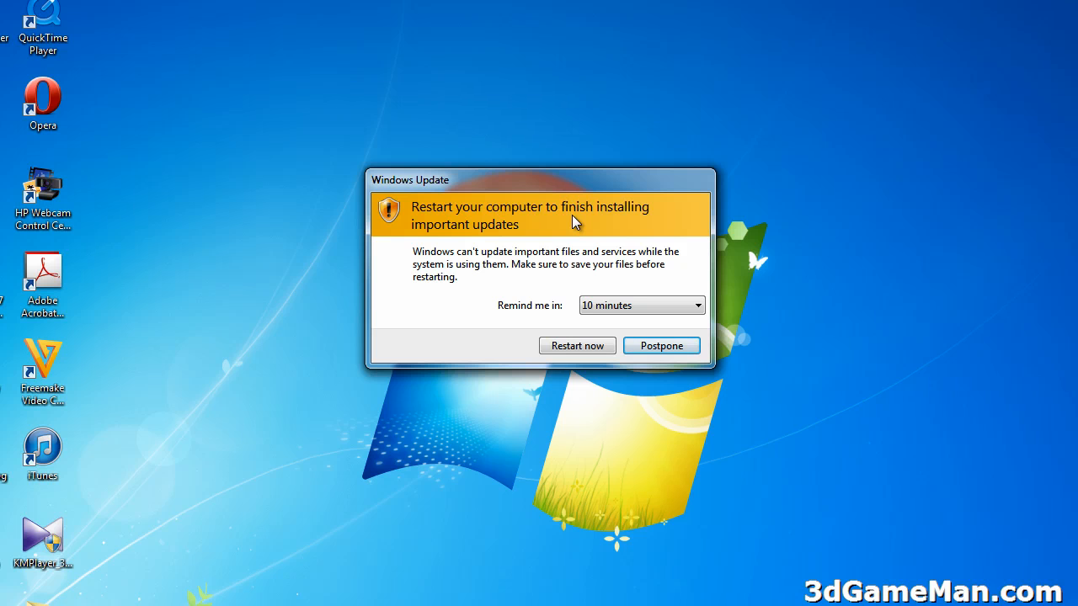
mouse_move(569, 187)
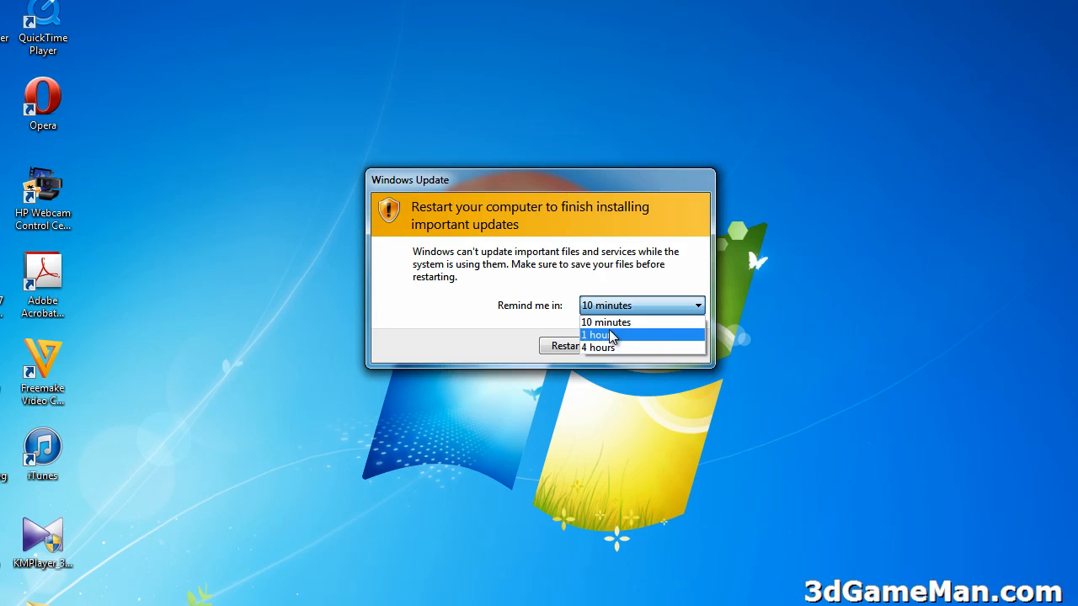
Step: Choose '4 hours' as the 'Remind me in' delay for the restart prompt
click(599, 347)
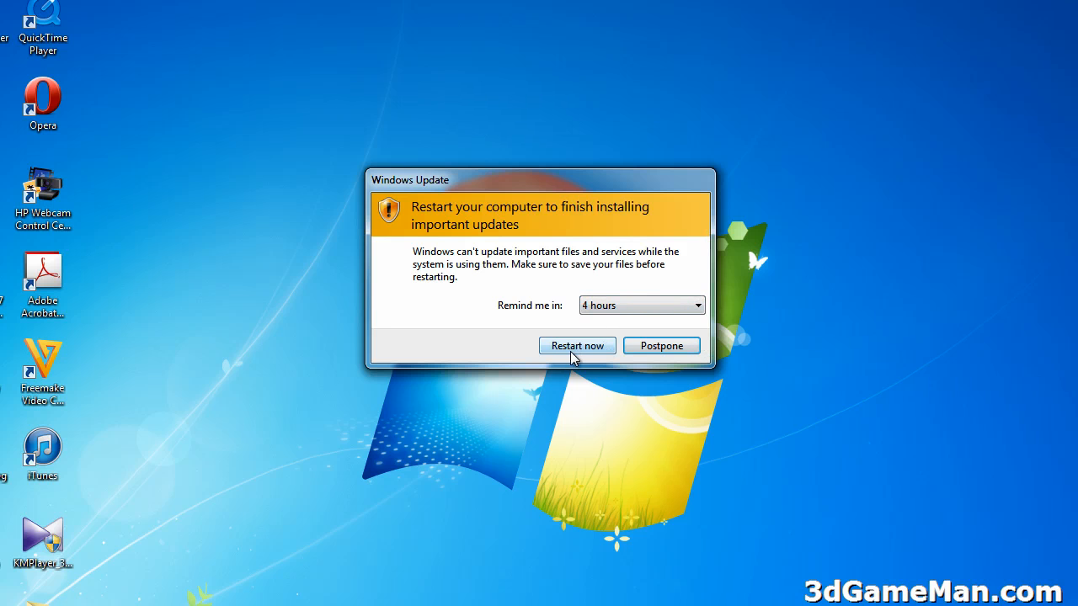
mouse_move(583, 352)
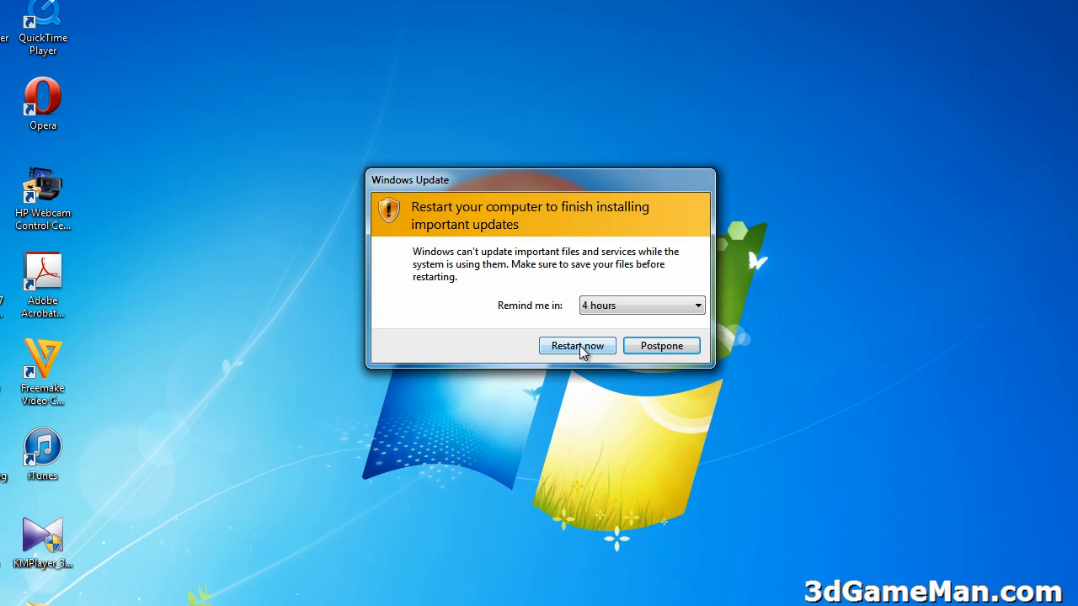
click(642, 305)
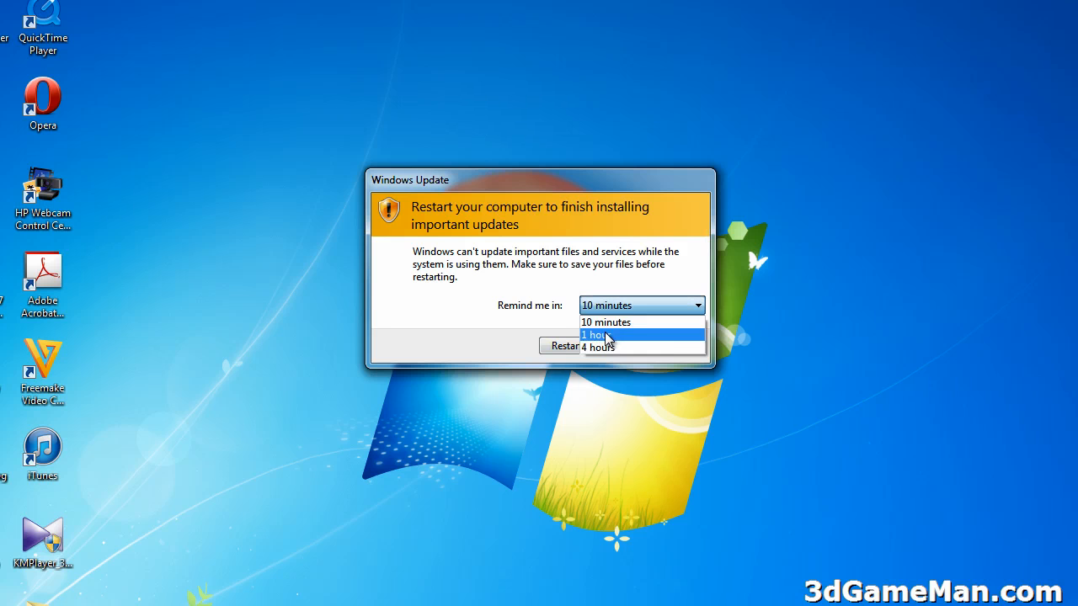
click(599, 347)
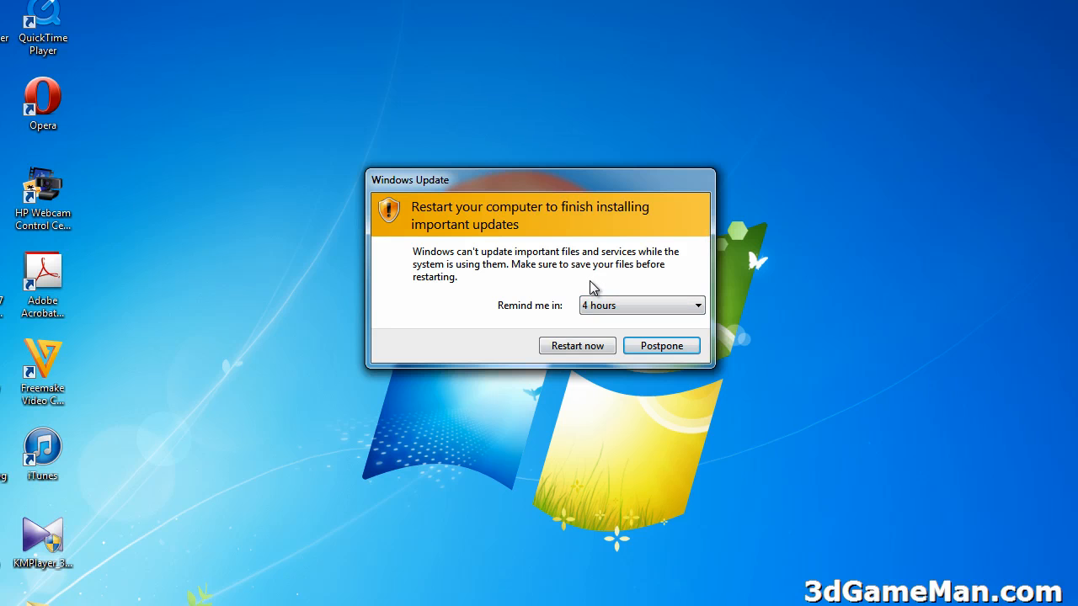
mouse_move(542, 340)
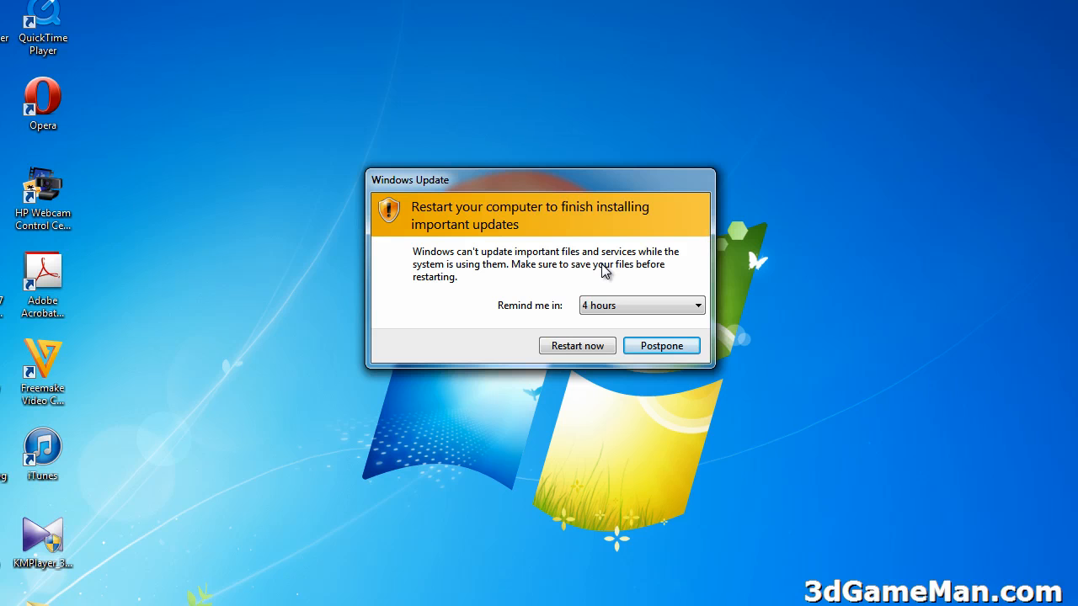
mouse_move(532, 263)
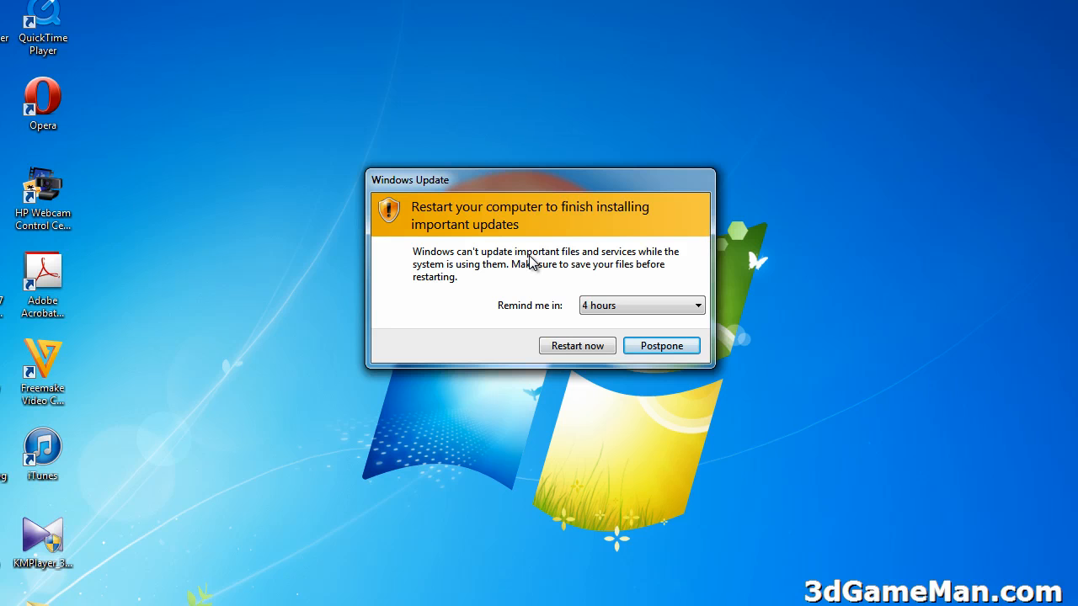